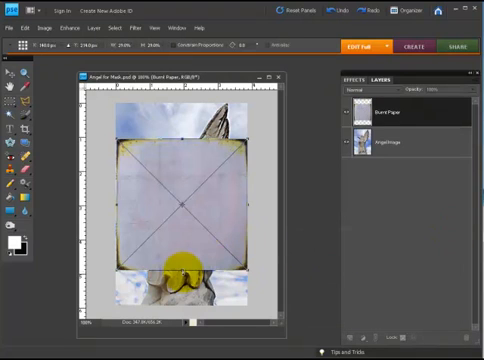
- Stretch the Burnt Paper texture over the whole angel canvas, then simplify the Burnt Paper layer
{"action": "left_click_drag", "start_coordinate": [175, 255], "coordinate": [180, 155]}
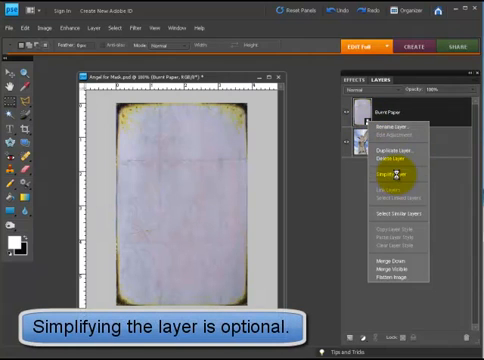
{"action": "left_click", "coordinate": [378, 174]}
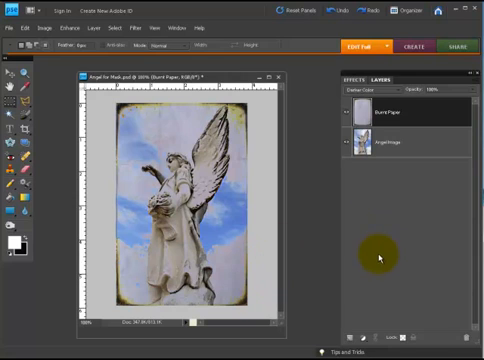
{"action": "mouse_move", "coordinate": [363, 338]}
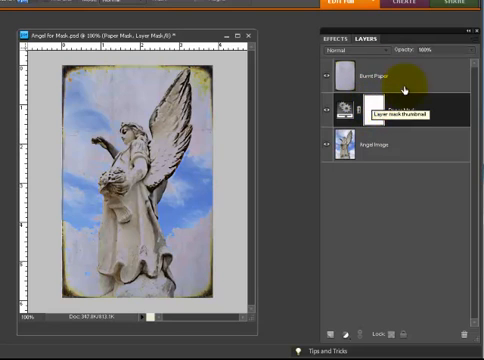
{"action": "left_click", "coordinate": [376, 110]}
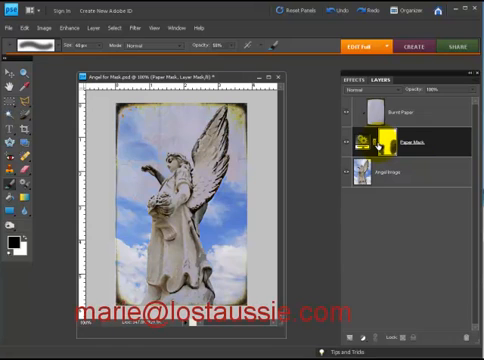
{"action": "mouse_move", "coordinate": [378, 149]}
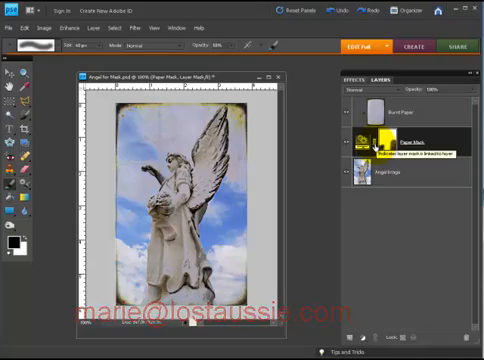